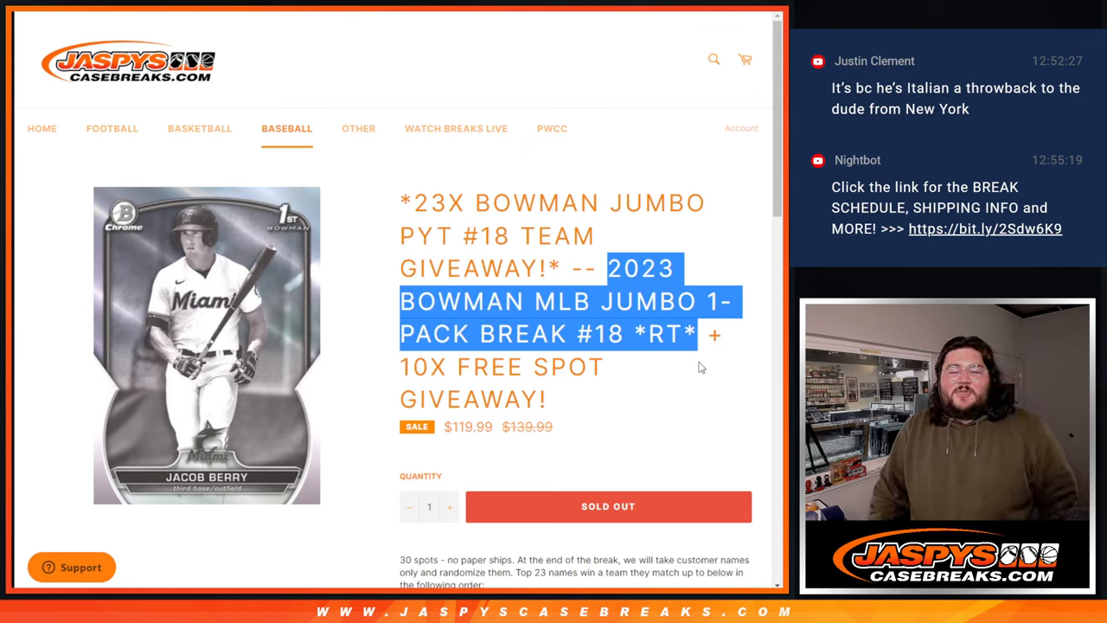
mouse_move(699, 362)
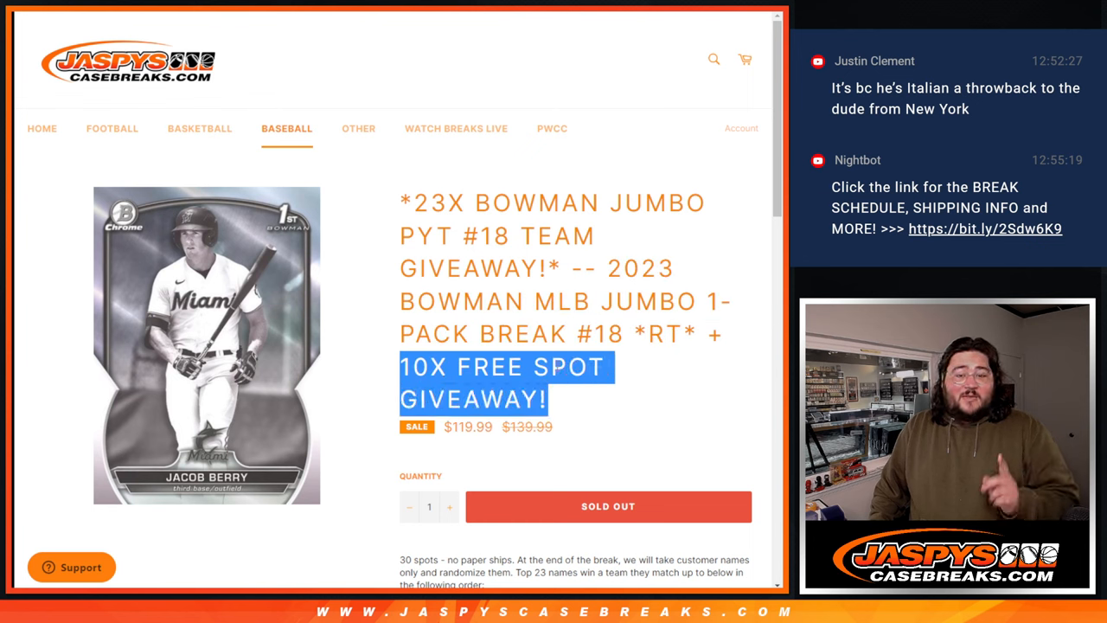
Step: Highlight the '23X team giveaway' part of the title and scroll down the page
left_click(387, 196)
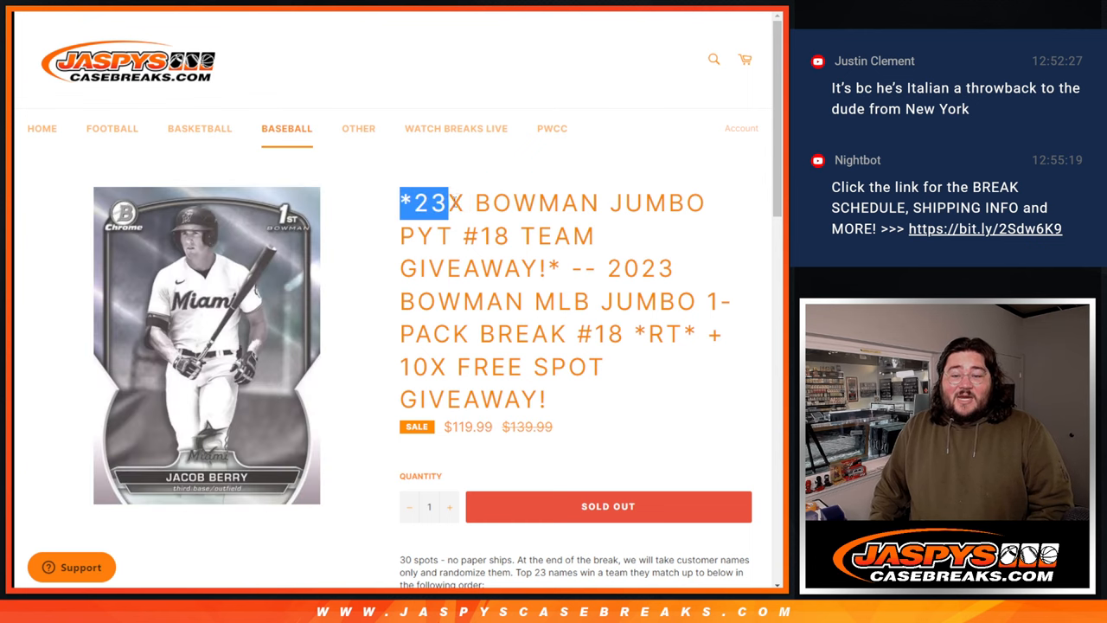
left_click_drag(444, 203, 584, 235)
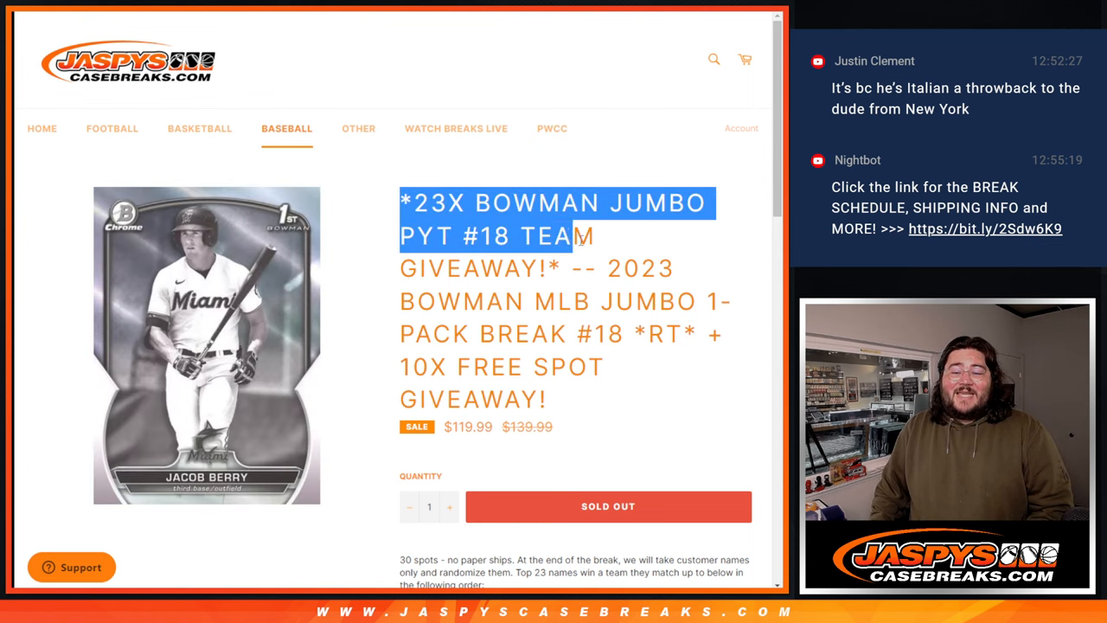
scroll("down", 3)
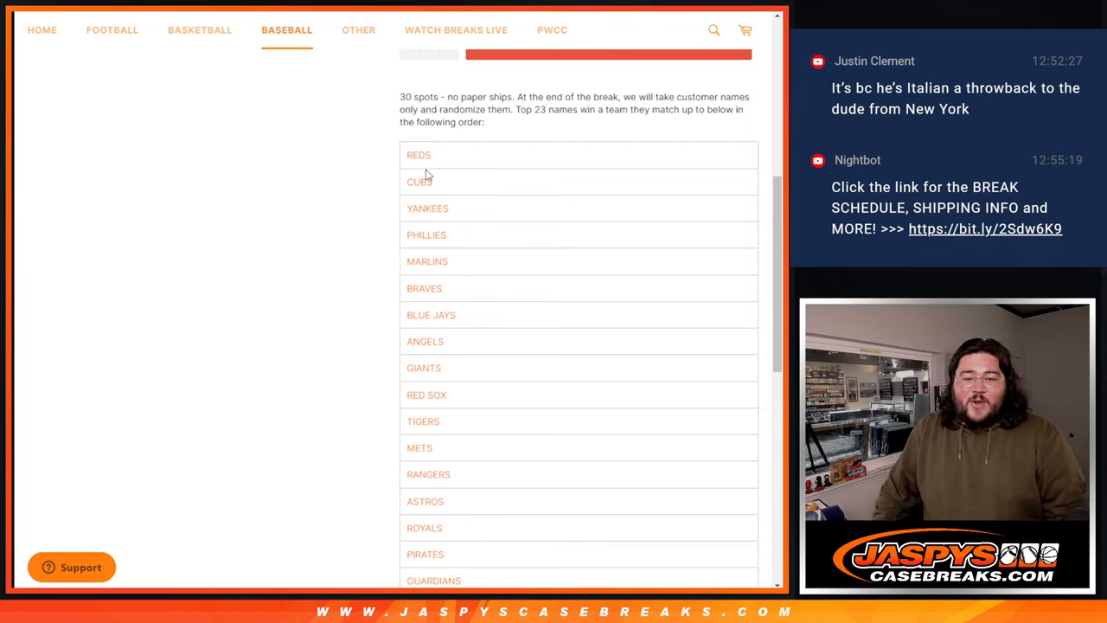
mouse_move(430, 286)
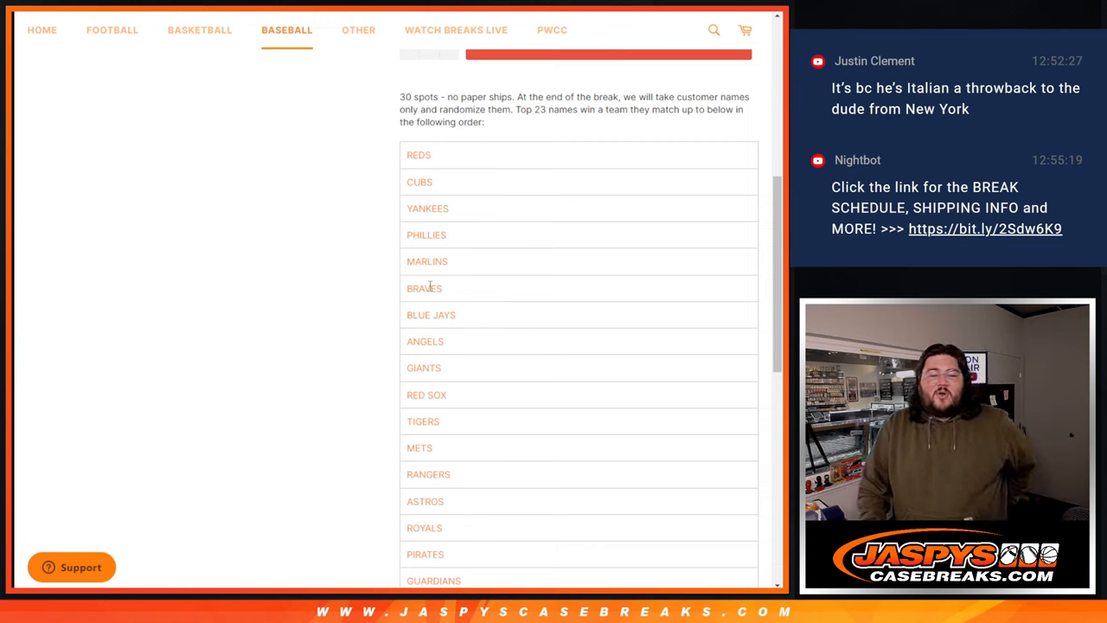
mouse_move(431, 414)
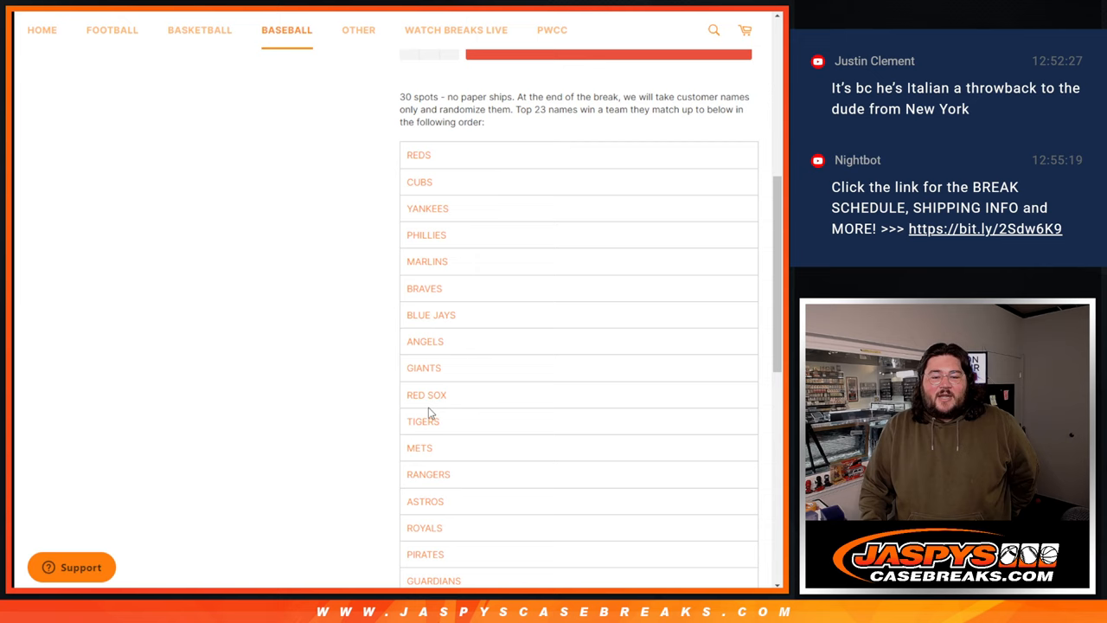
scroll("down", 3)
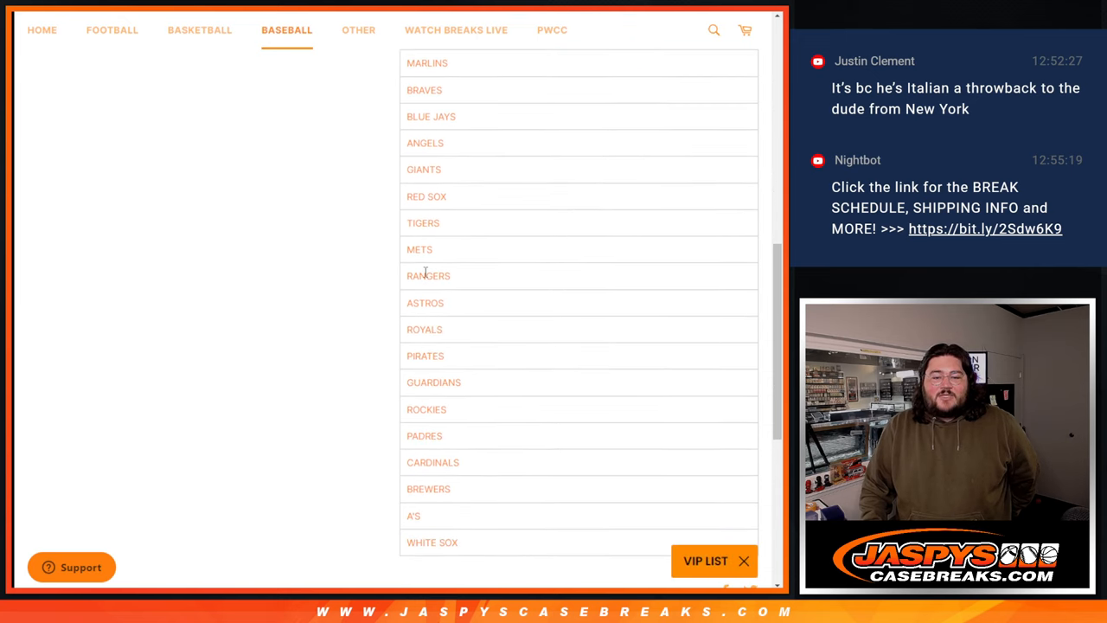
mouse_move(432, 409)
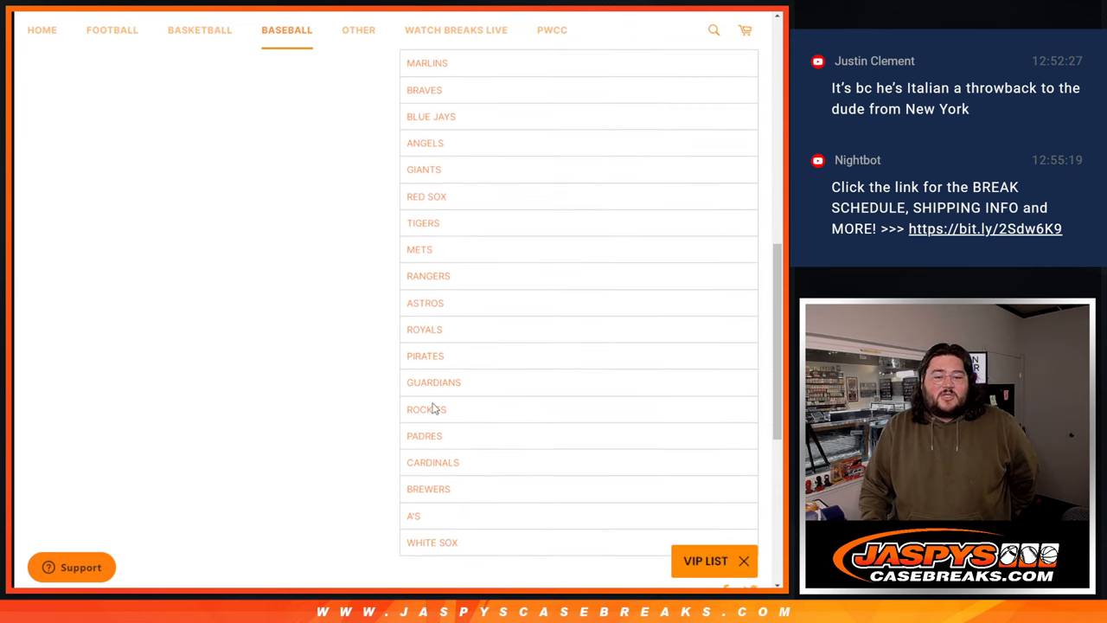
mouse_move(431, 515)
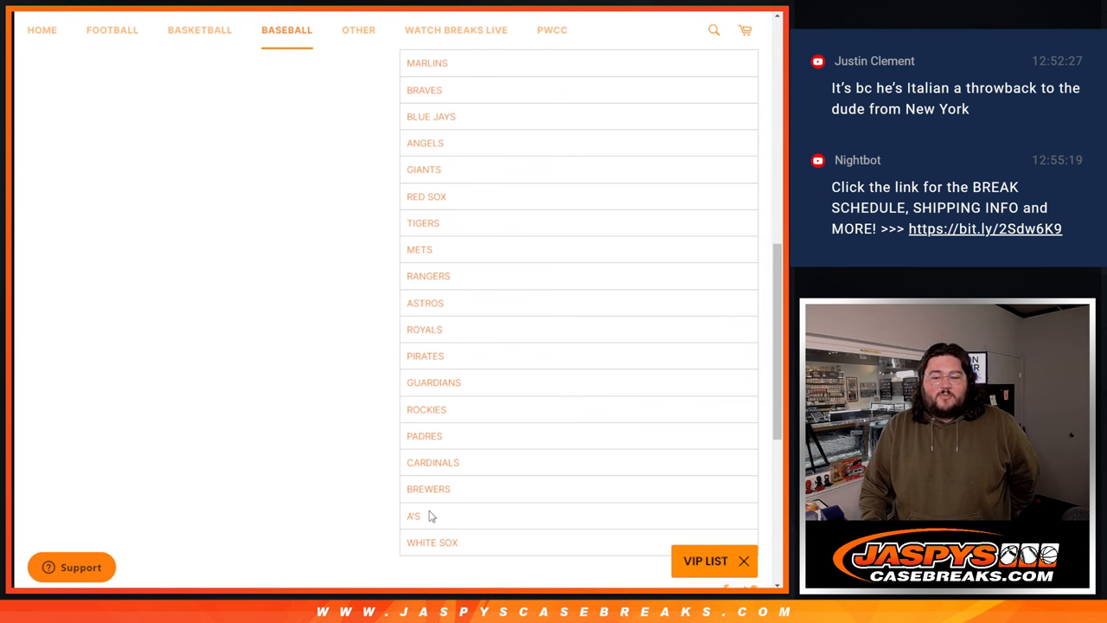
Step: Shuffle the 20 names in the List Randomizer and select the first ten results
left_click(428, 63)
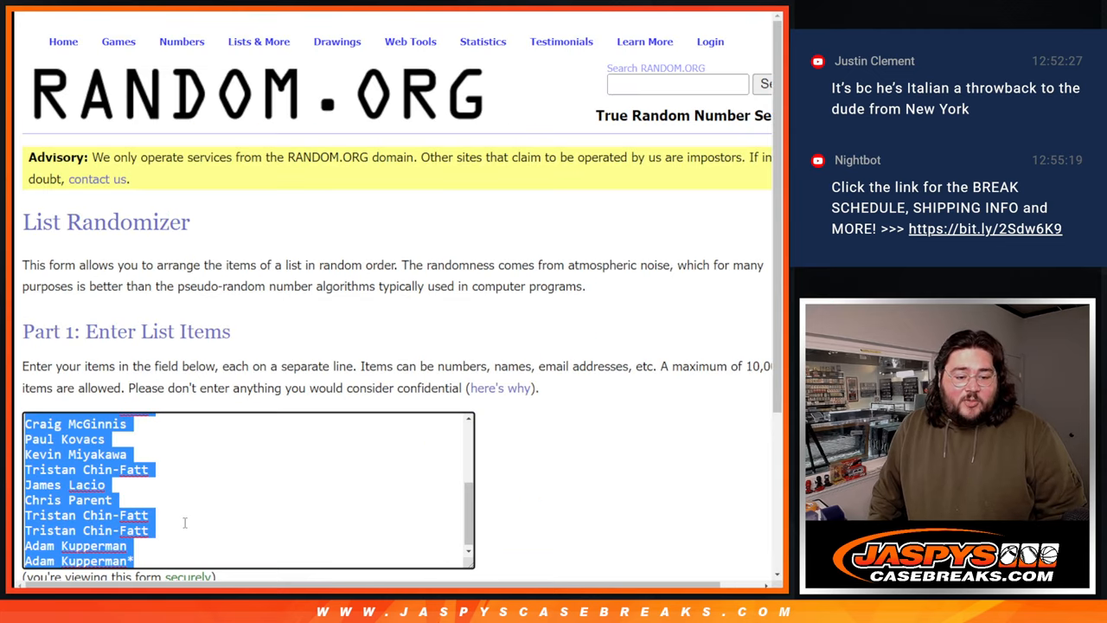
left_click(136, 546)
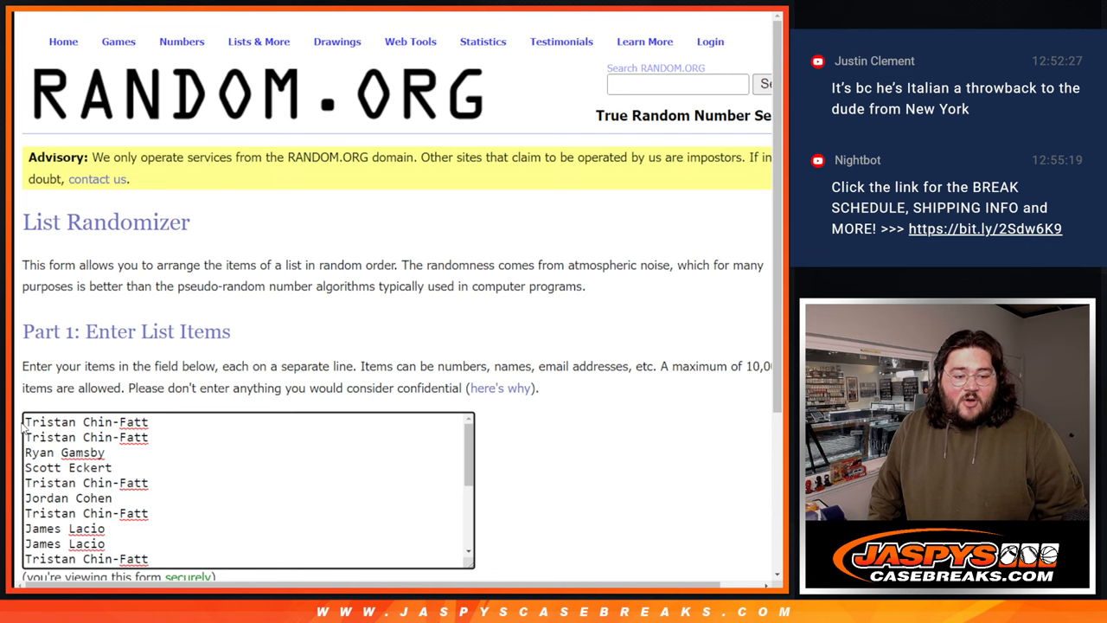
scroll("down", 3)
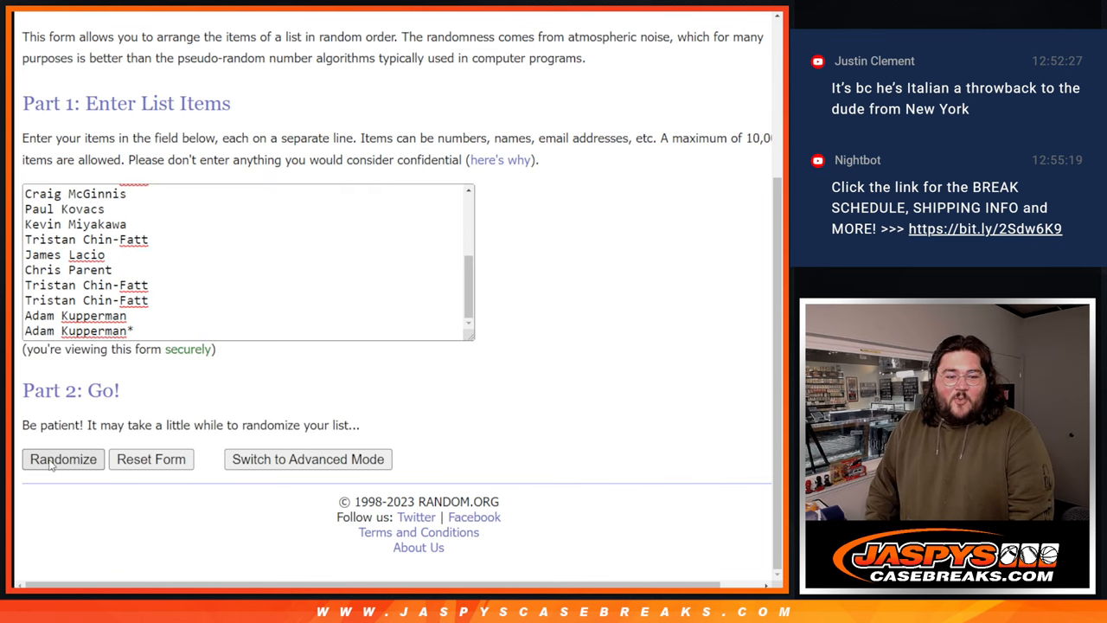
left_click(62, 458)
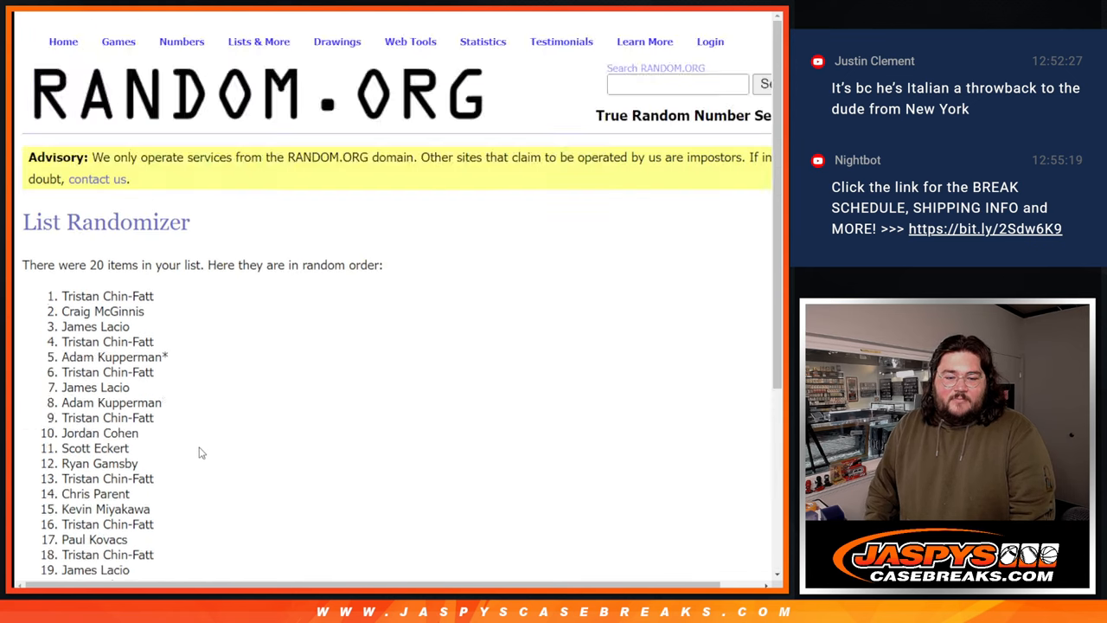
scroll("down", 3)
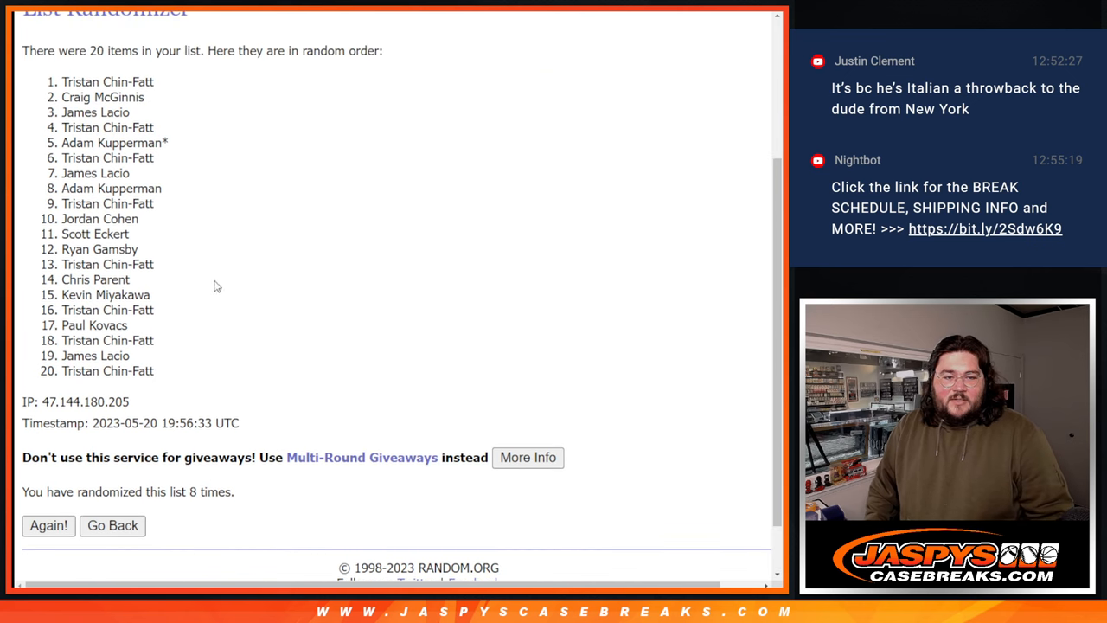
left_click_drag(61, 81, 161, 189)
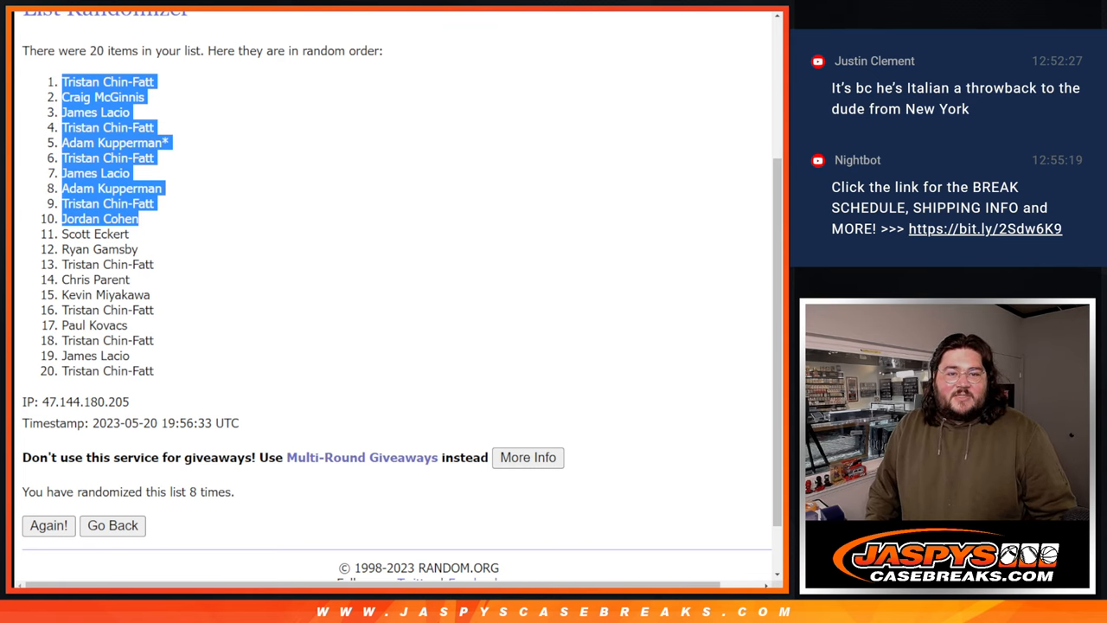
Step: Return to the list entry form and mark the top names with ^
left_click(112, 526)
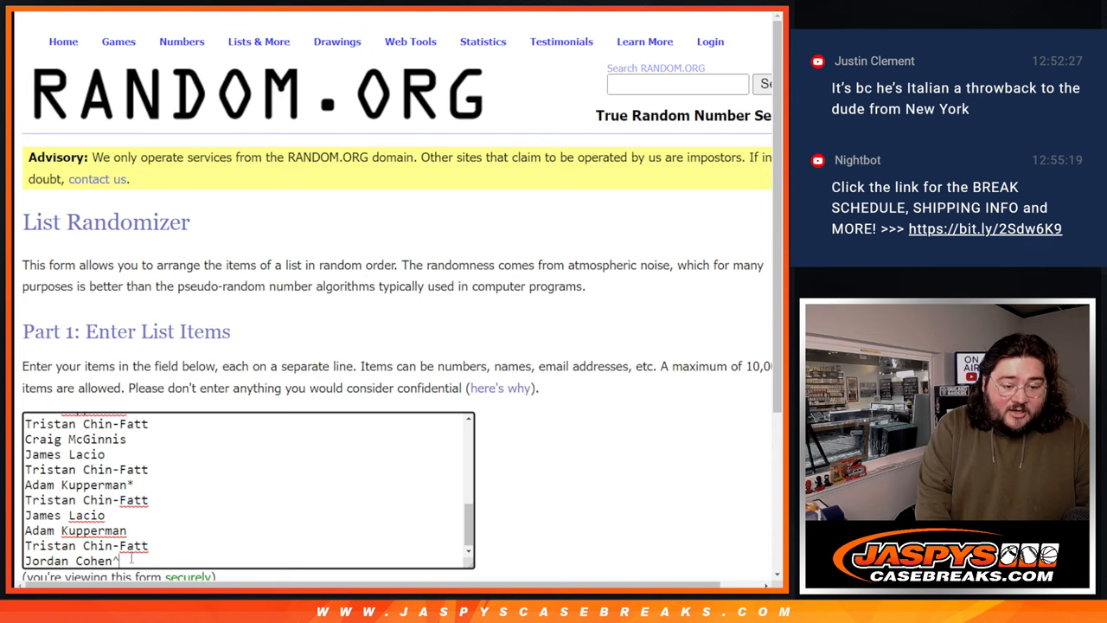
type("^")
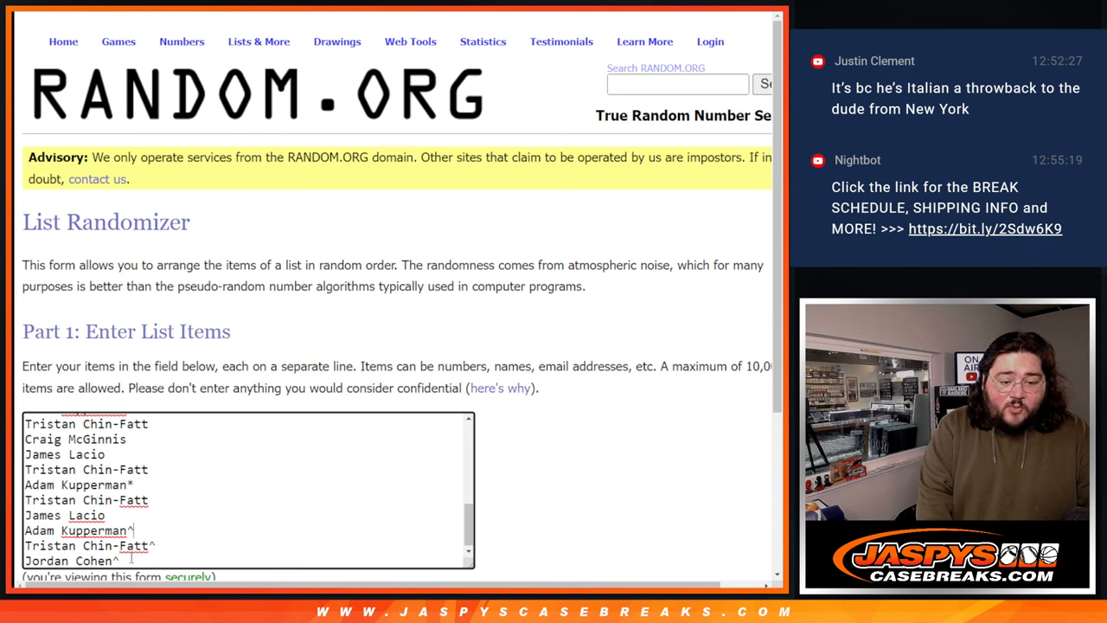
type("^")
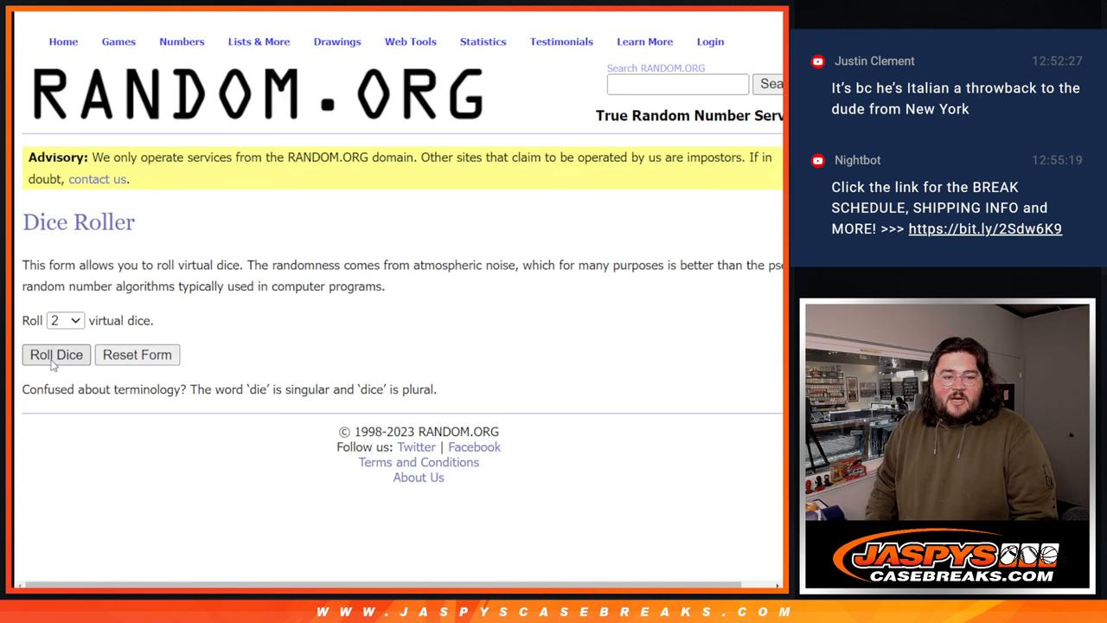
Step: Roll two dice, then scroll through the reshuffled list of 30 MLB teams
left_click(55, 354)
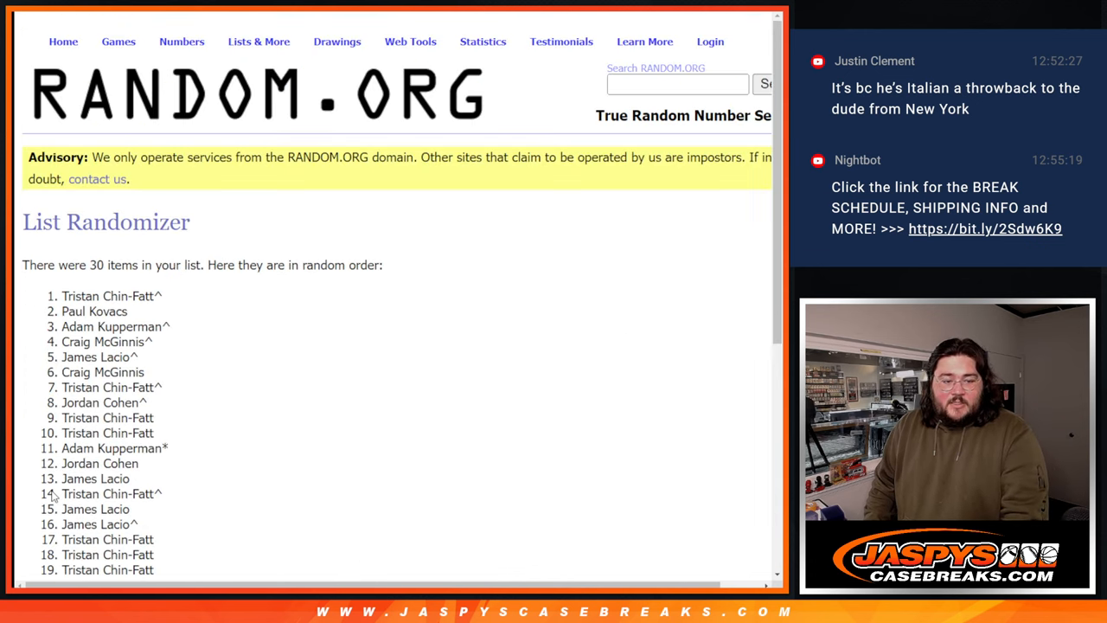
scroll("down", 3)
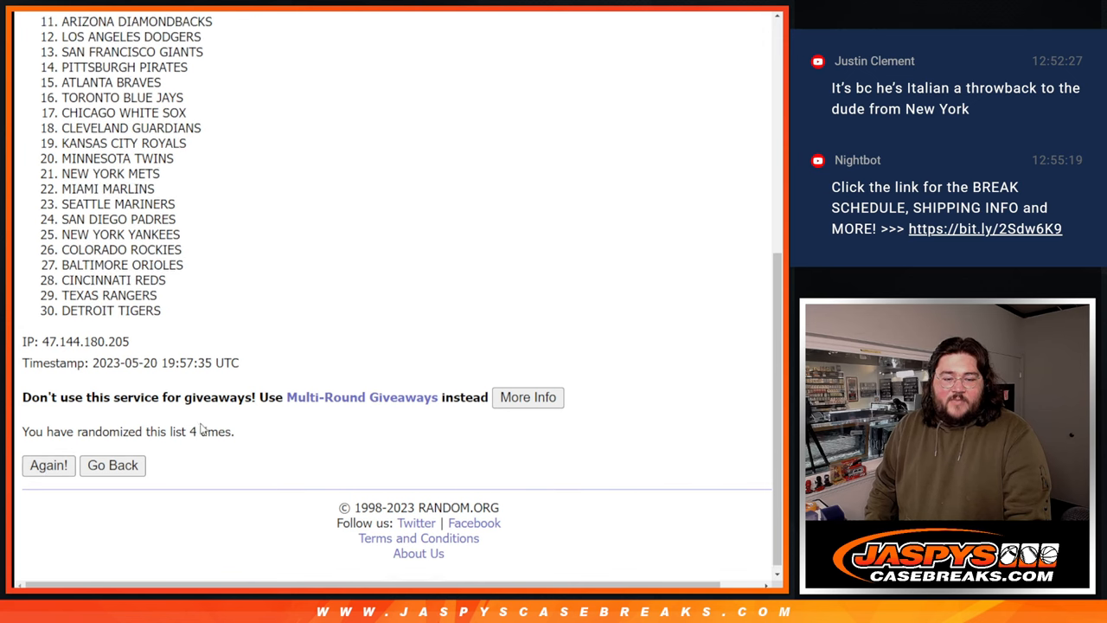
scroll("up", 3)
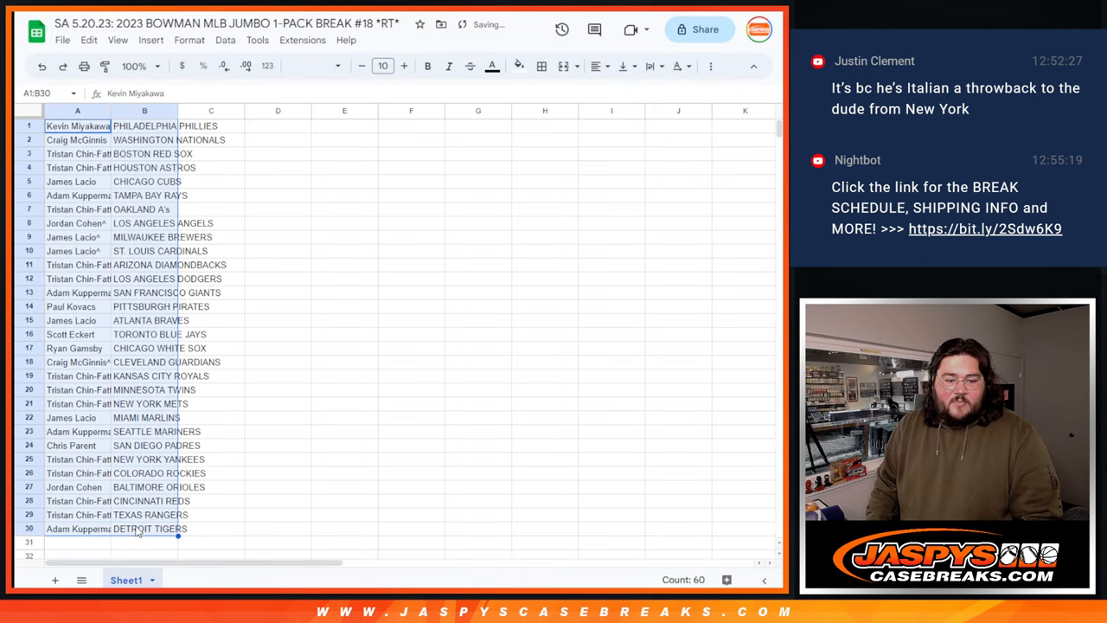
Step: Add borders and bold to the name–team table and widen column A
left_click(541, 65)
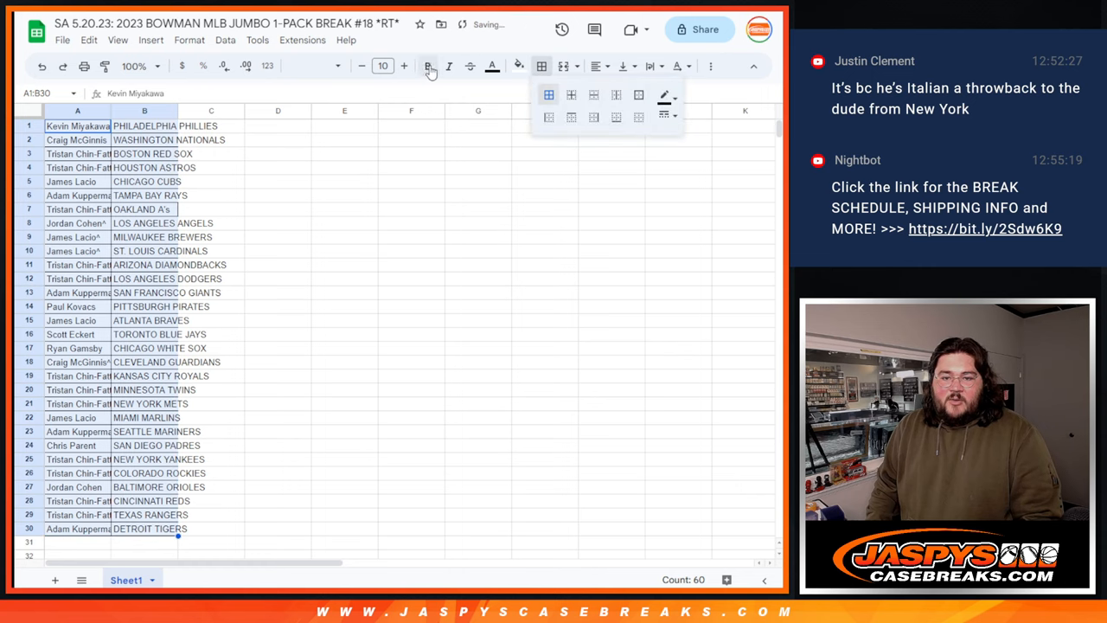
left_click(403, 66)
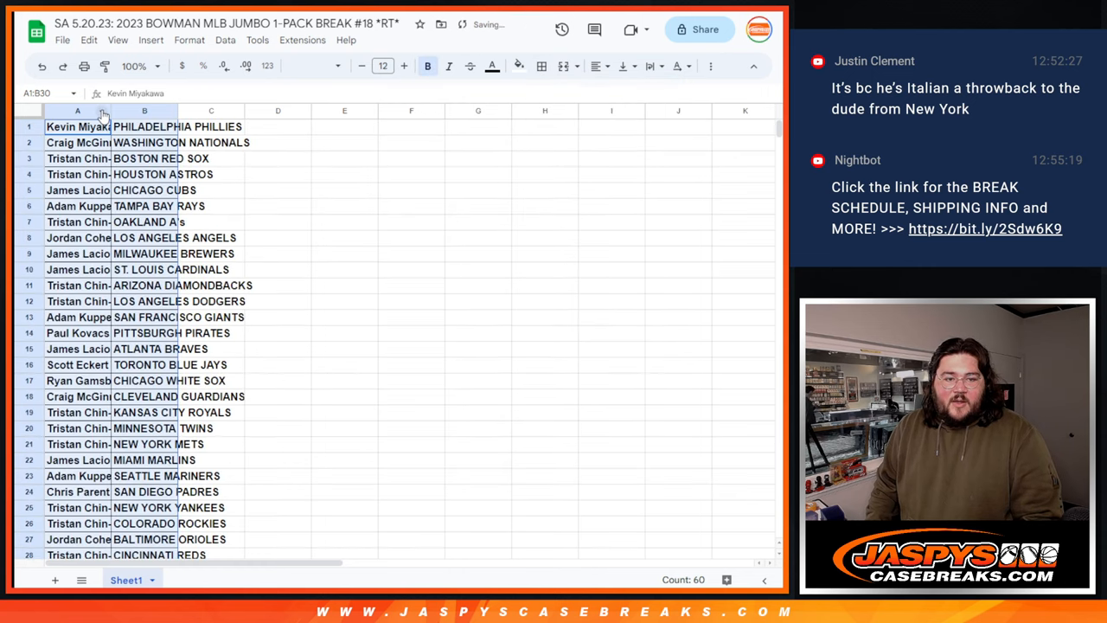
left_click_drag(113, 110, 216, 110)
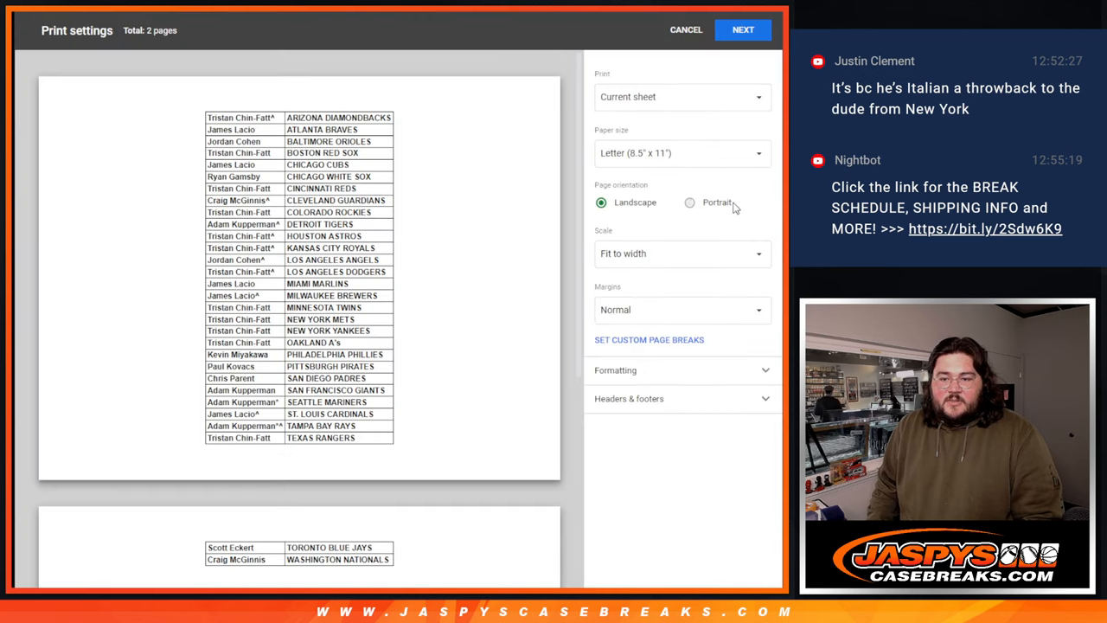
Step: Print the team table in portrait orientation
left_click(690, 202)
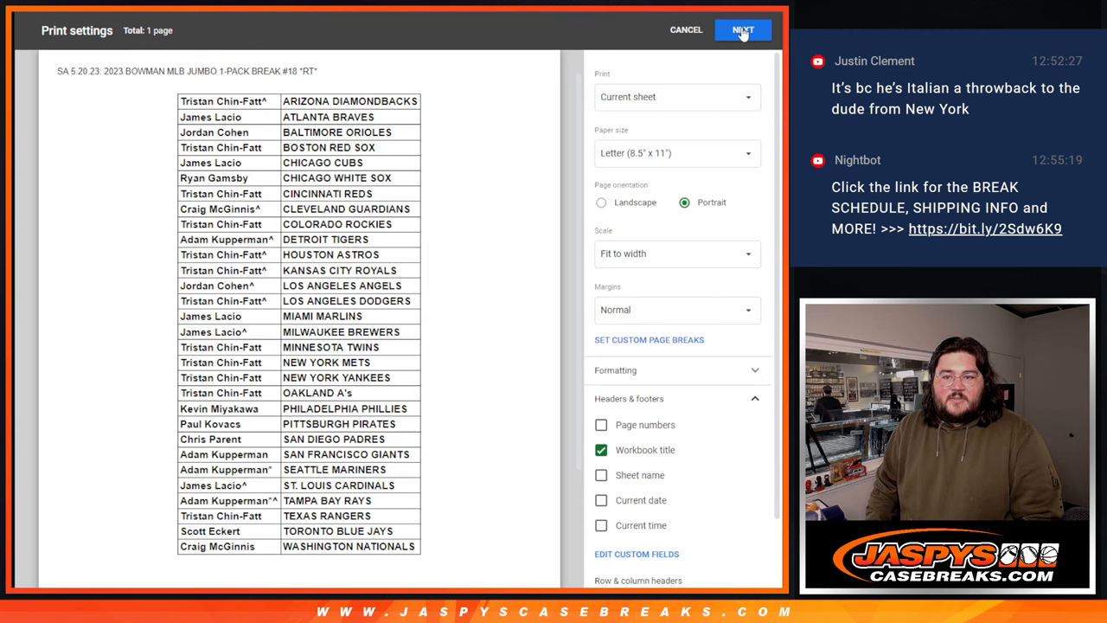
left_click(743, 30)
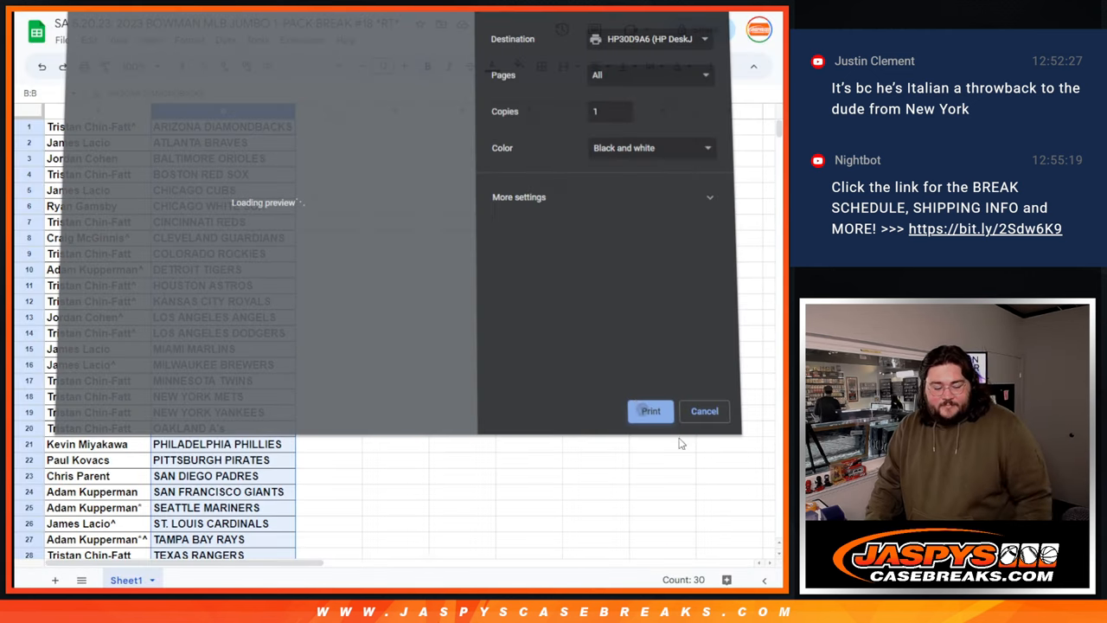
left_click(704, 411)
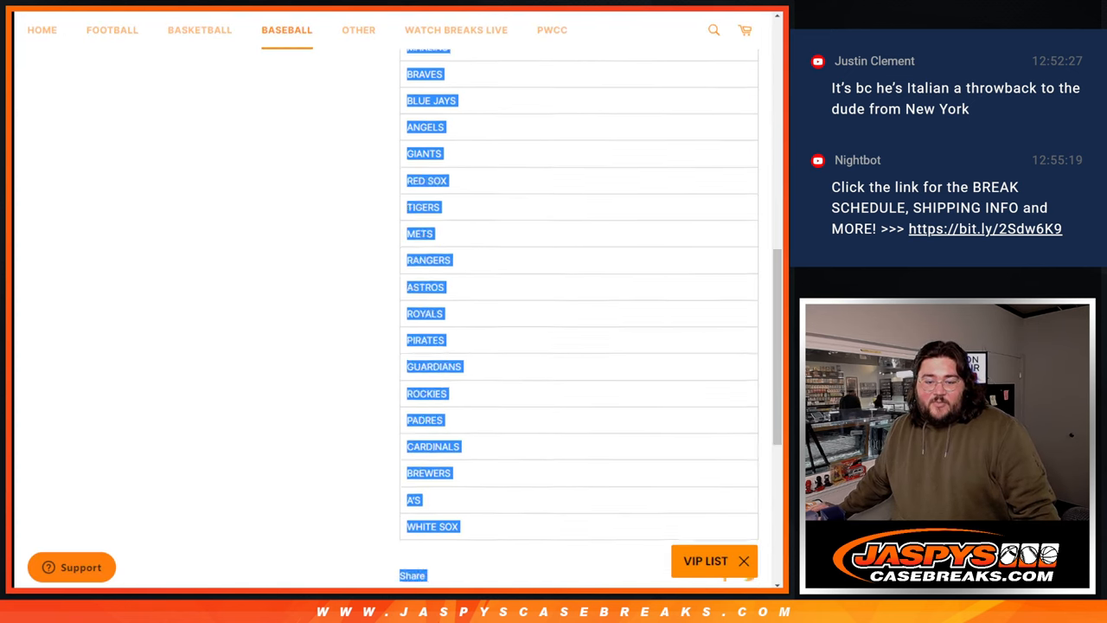
Step: Scroll down the baseball break page to find the team list
scroll("down", 3)
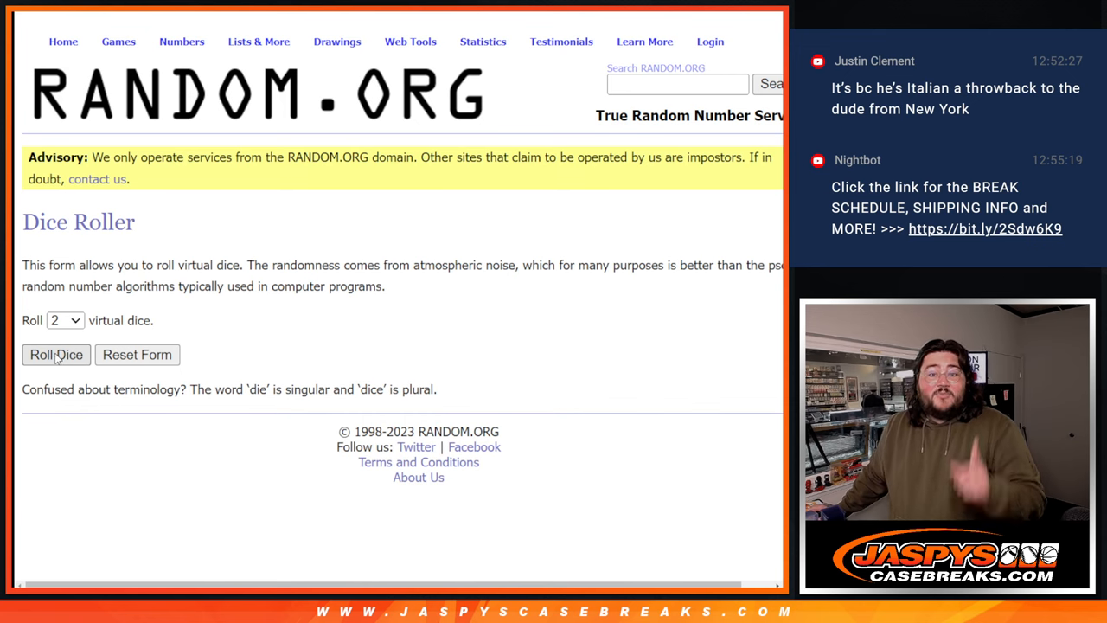
Step: Roll the dice for the shuffle count and mark names through the 23rd winner
left_click(55, 355)
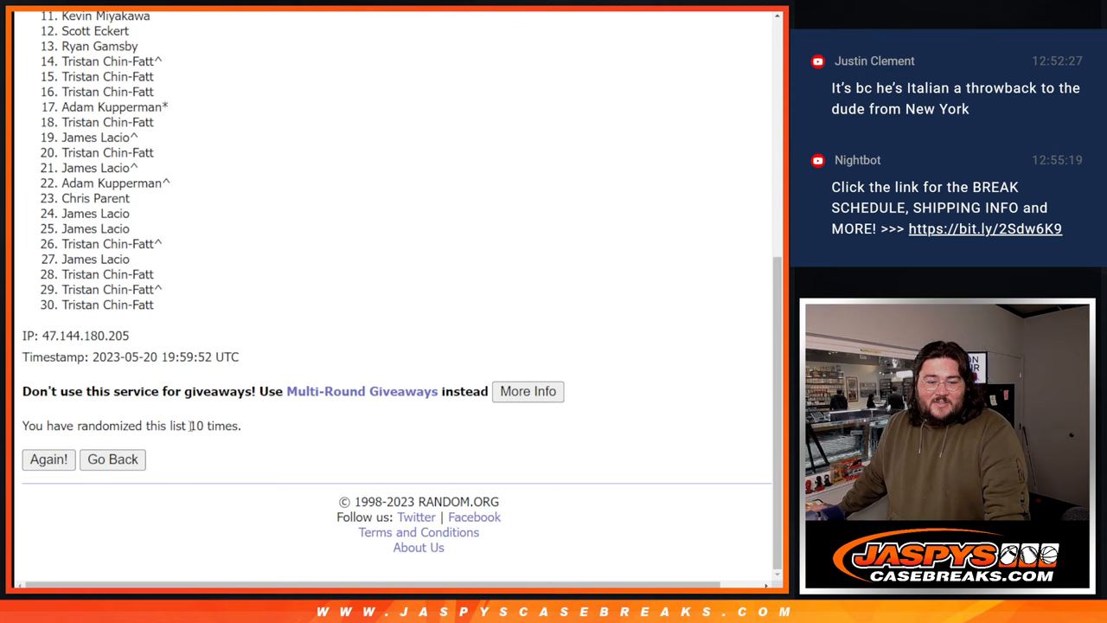
double_click(215, 426)
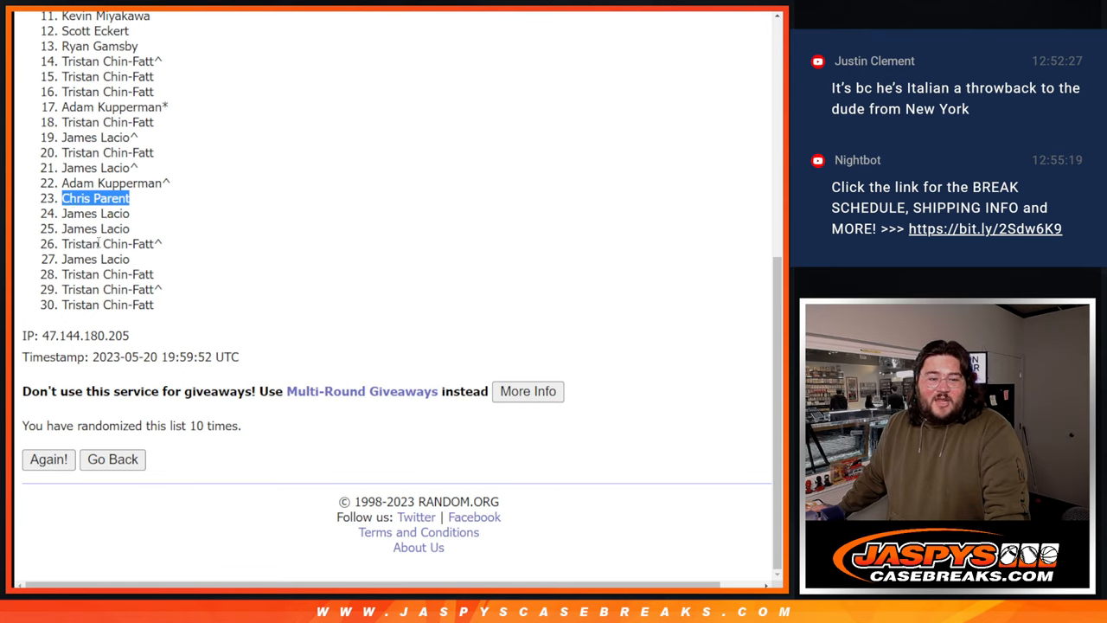
mouse_move(337, 262)
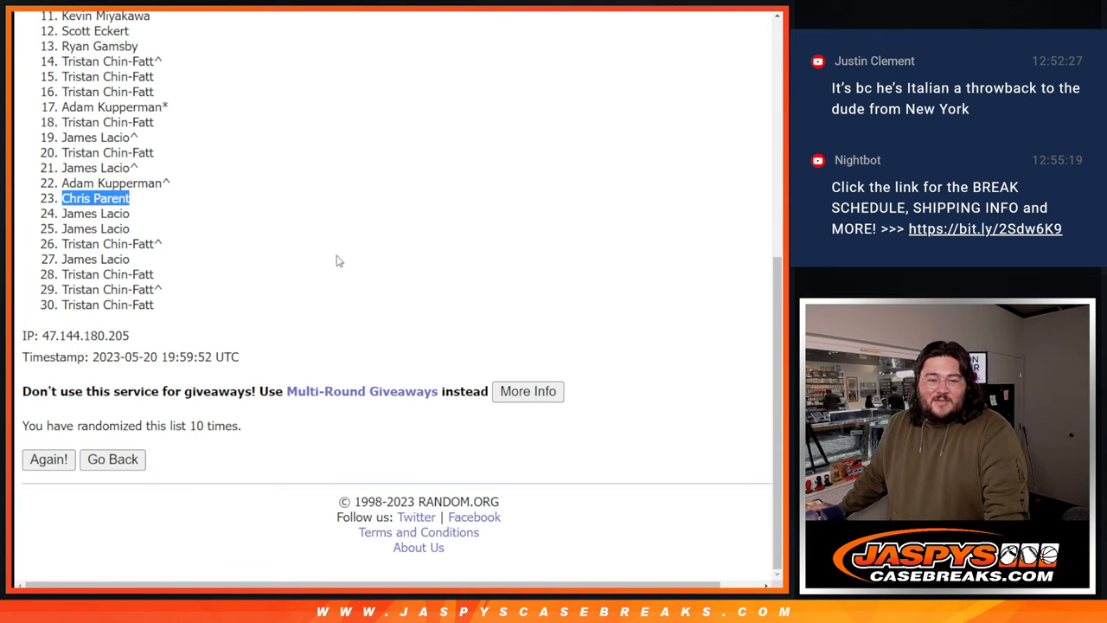
mouse_move(168, 210)
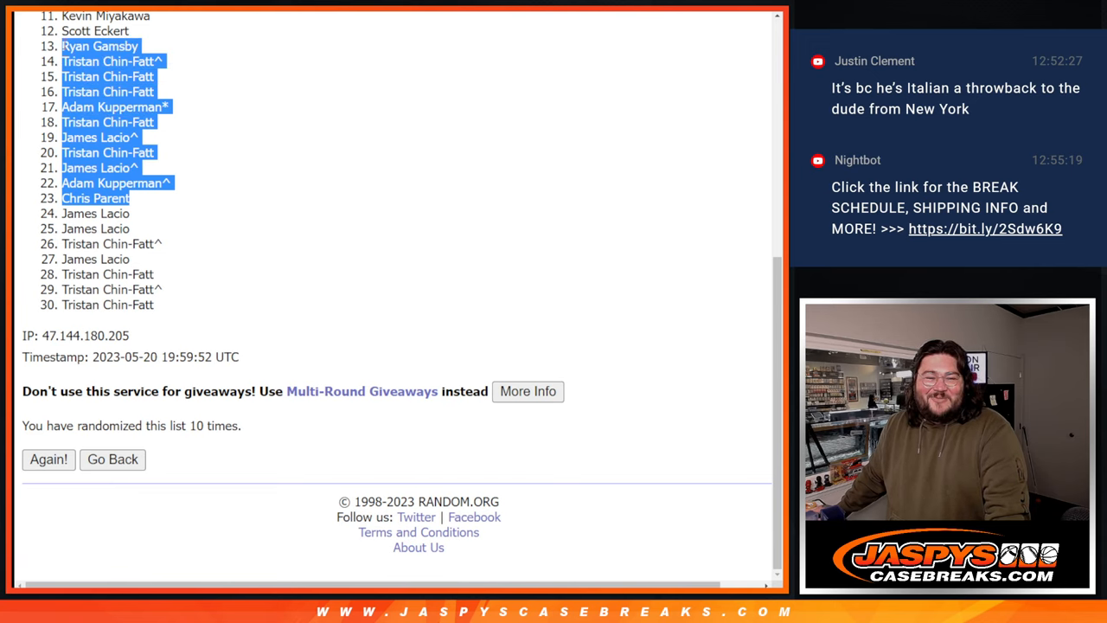
scroll("up", 3)
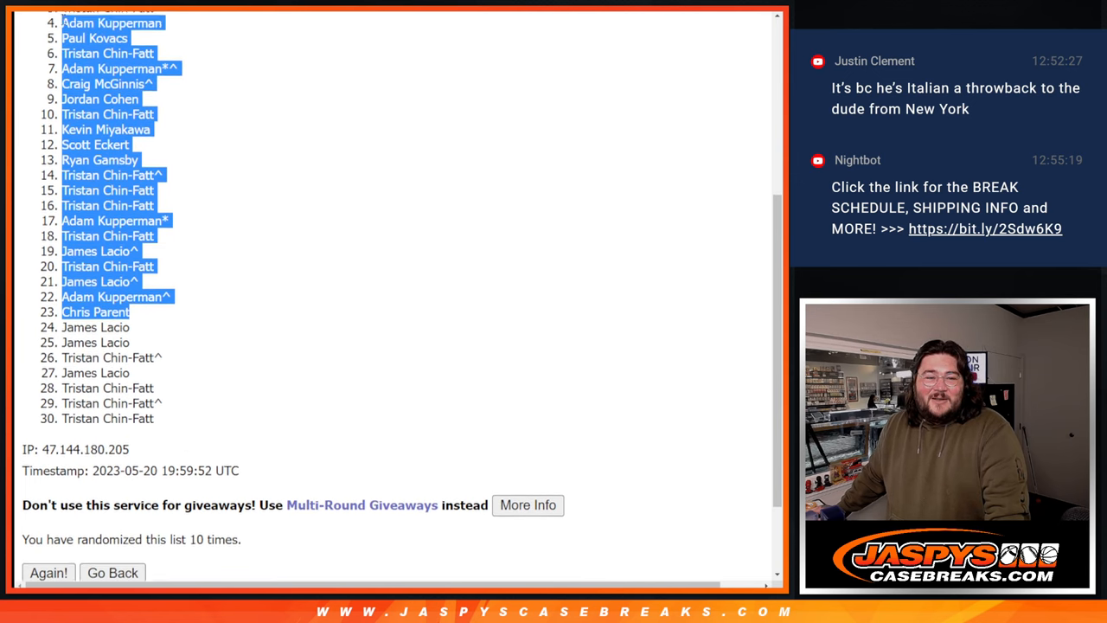
scroll("up", 3)
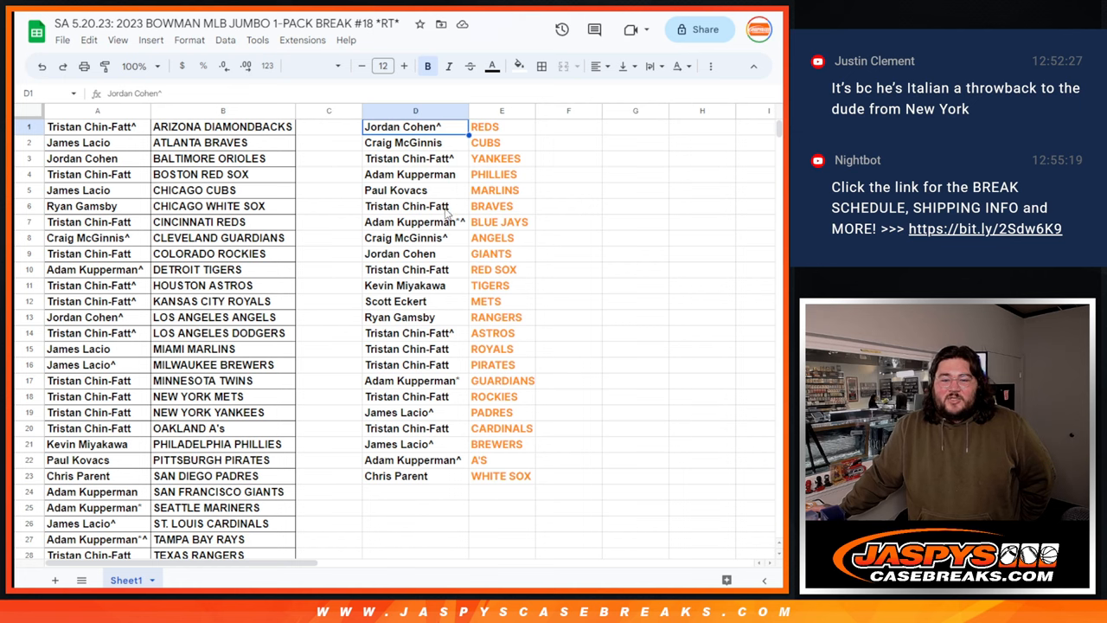
mouse_move(457, 239)
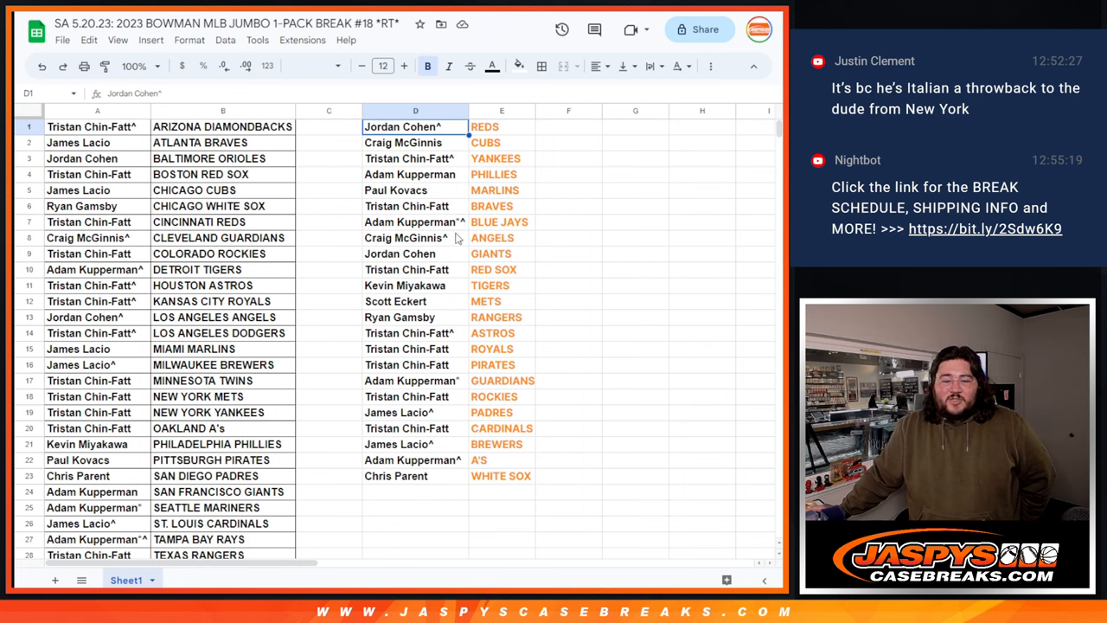
mouse_move(450, 263)
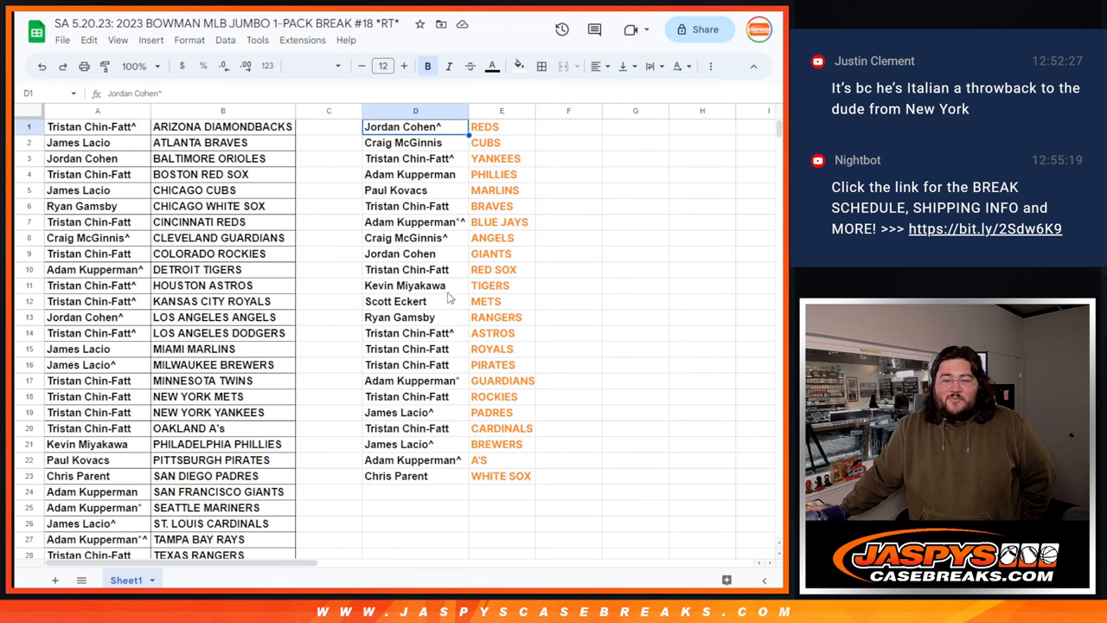
mouse_move(460, 321)
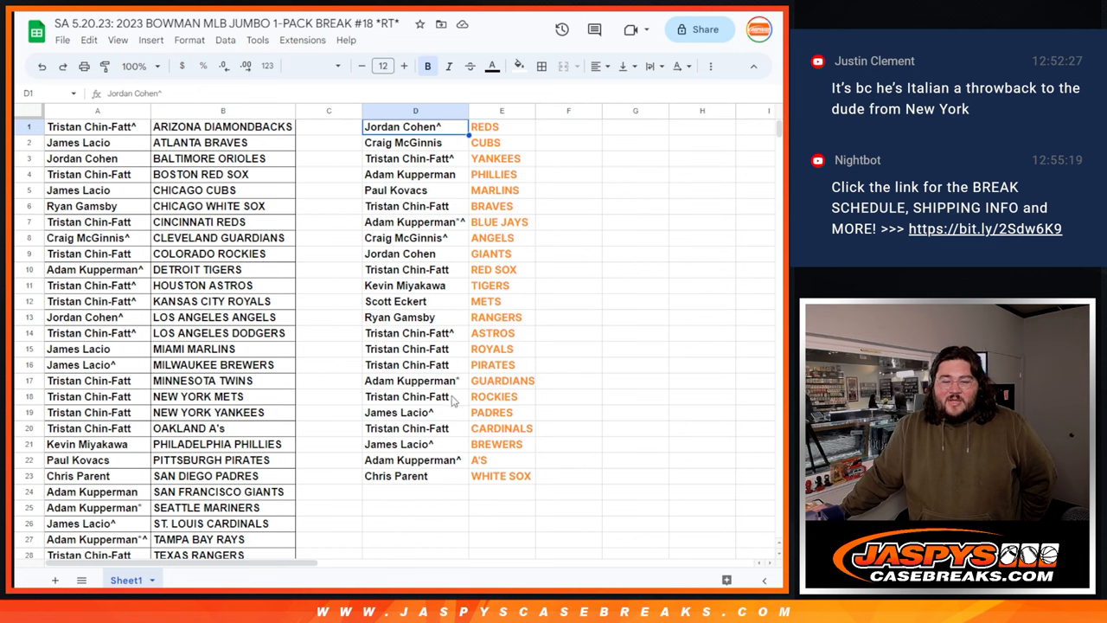
mouse_move(435, 430)
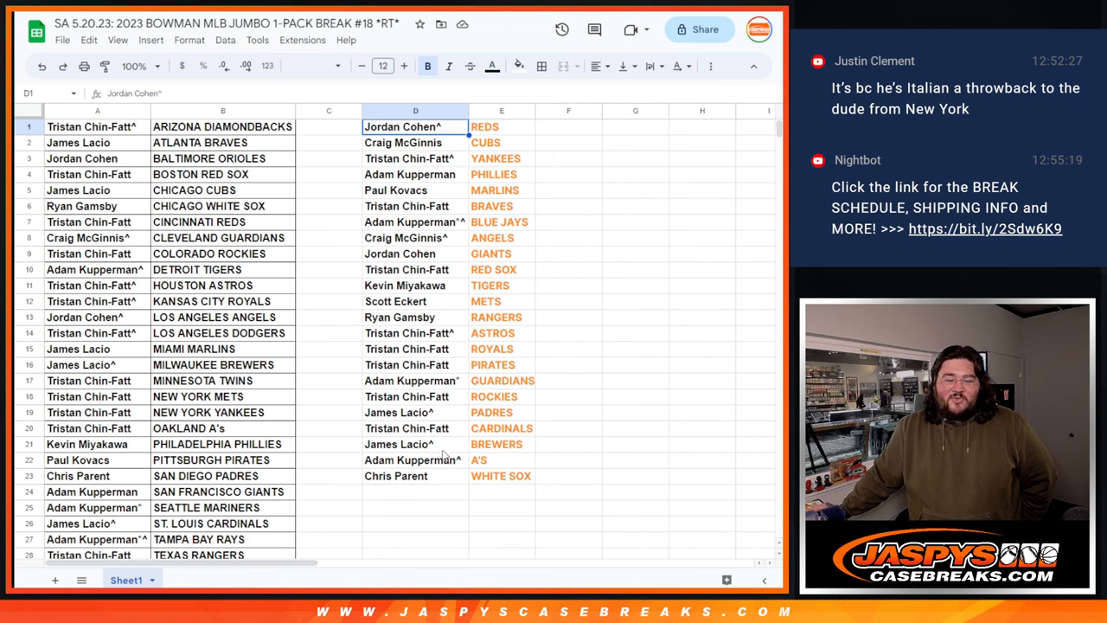
mouse_move(404, 152)
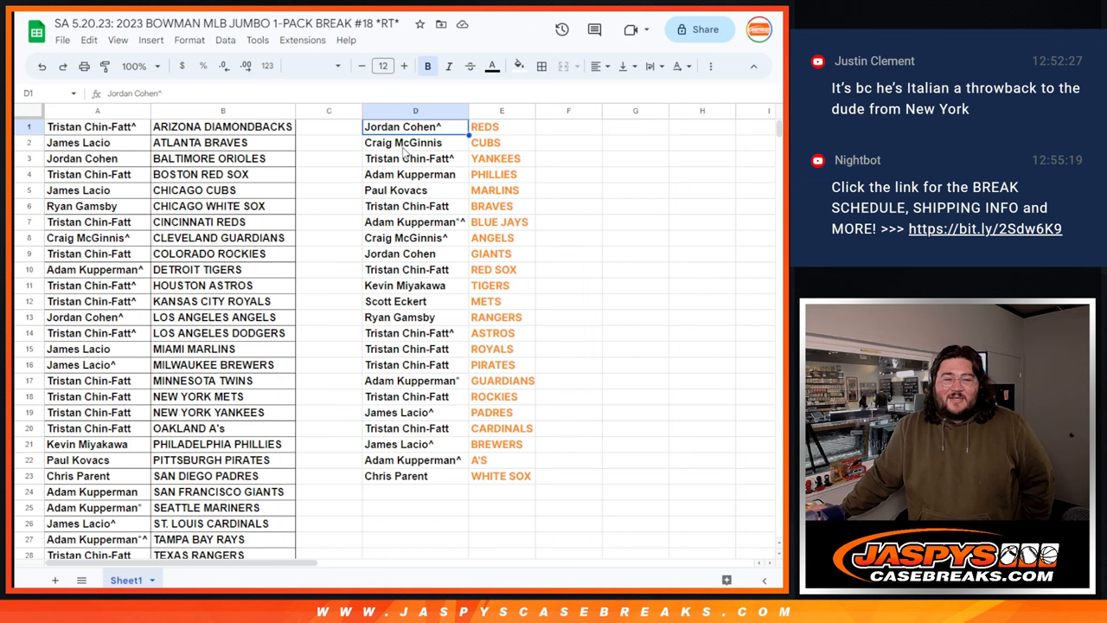